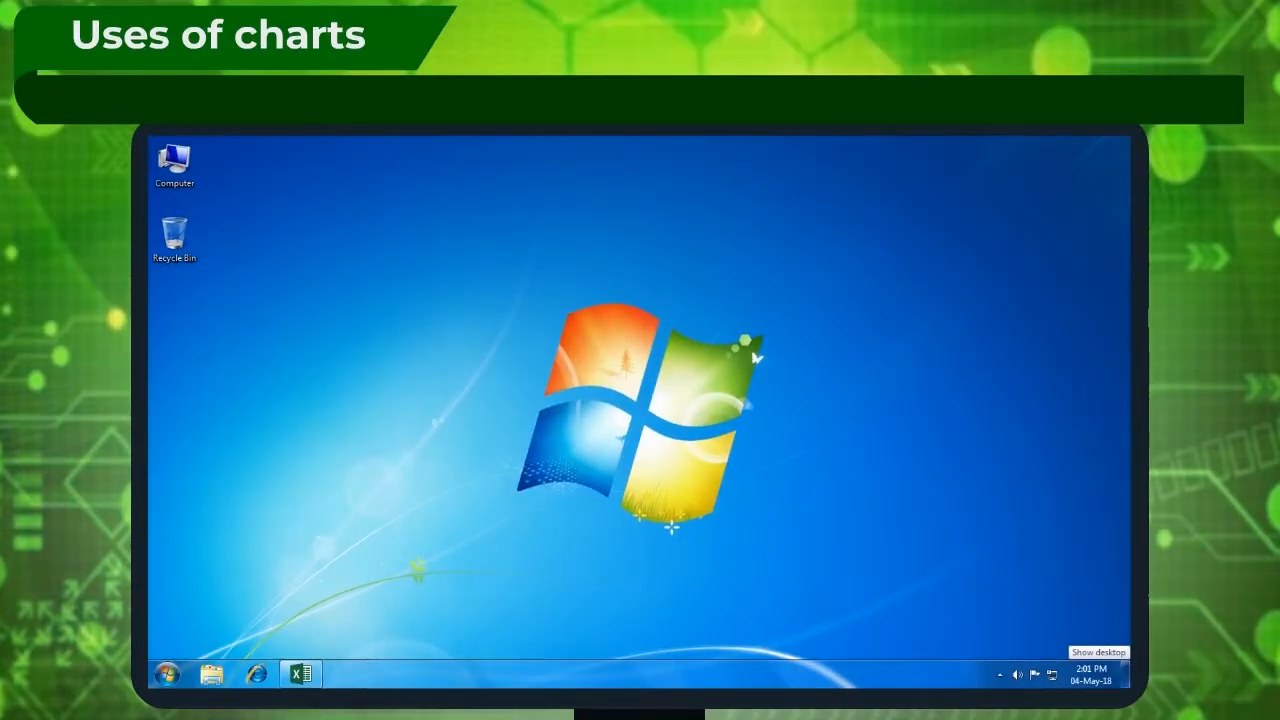
# - Bring up the literacy workbook showing the clustered column chart of total, male and female rates
pyautogui.click(300, 672)
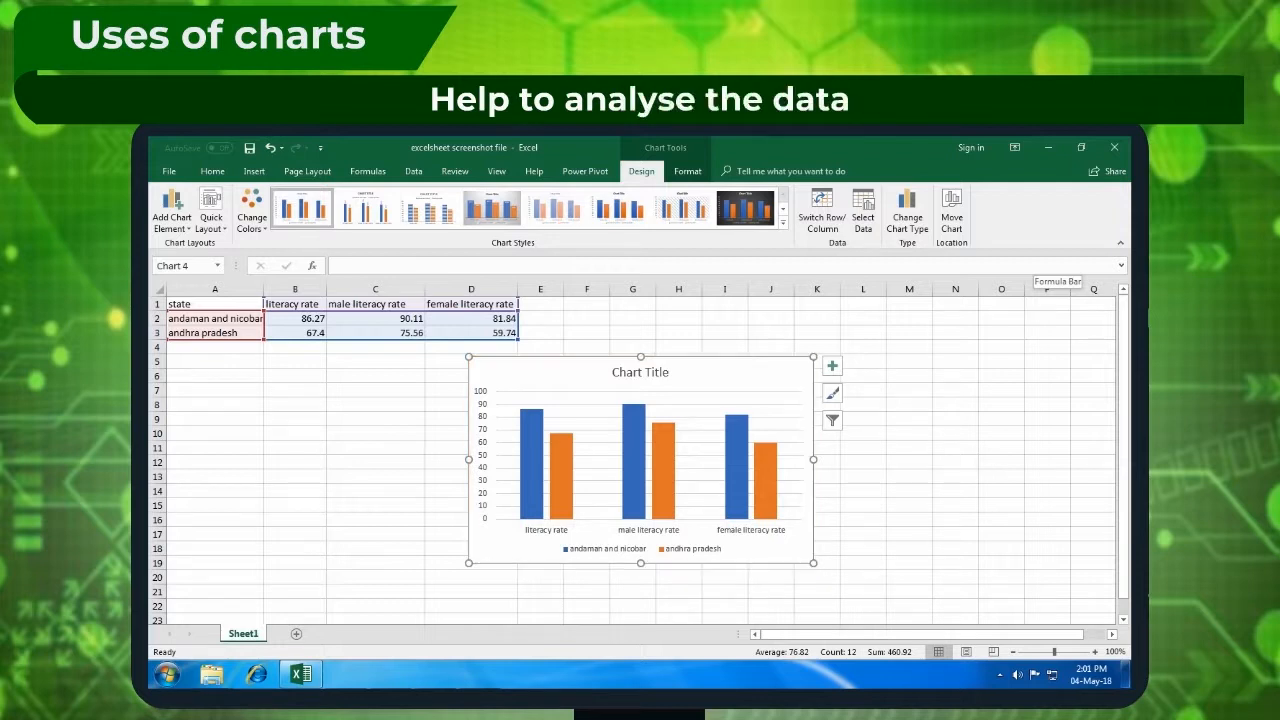
# - Close the literacy workbook so only the Windows desktop remains
pyautogui.click(252, 172)
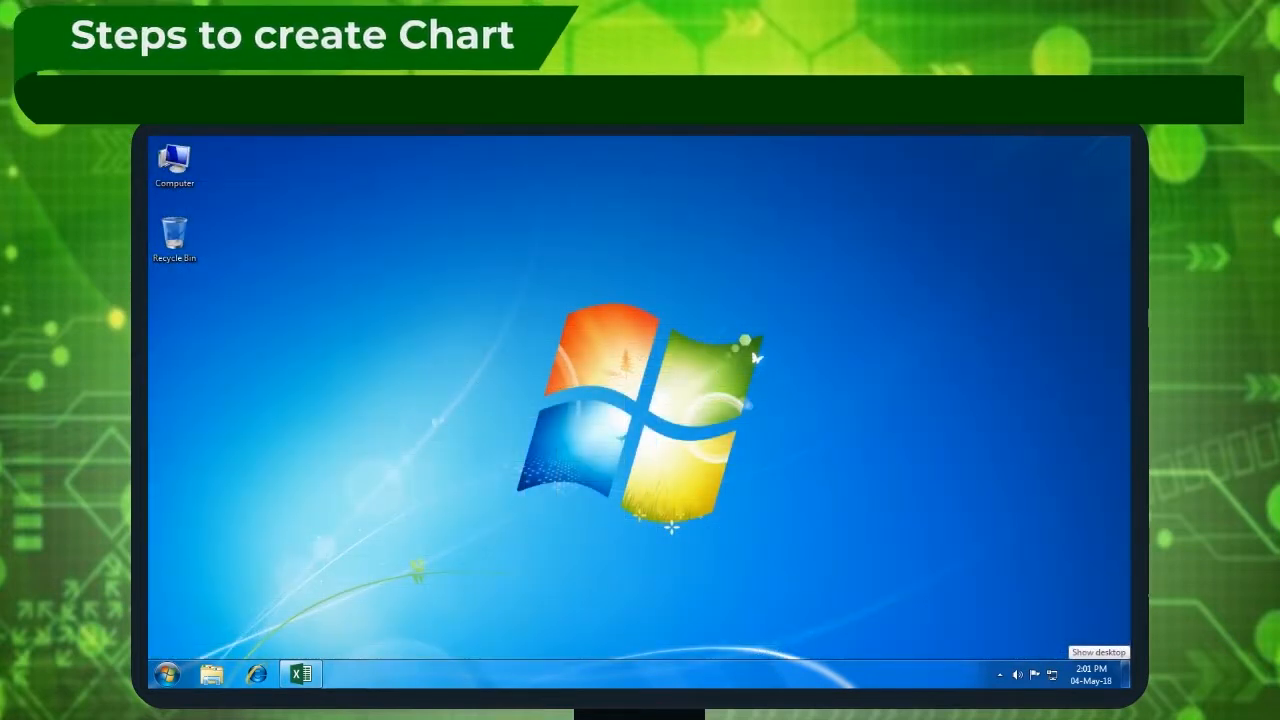
# - Reopen the literacy sheet and insert a Clustered Column chart of the total, male and female rates
pyautogui.click(300, 672)
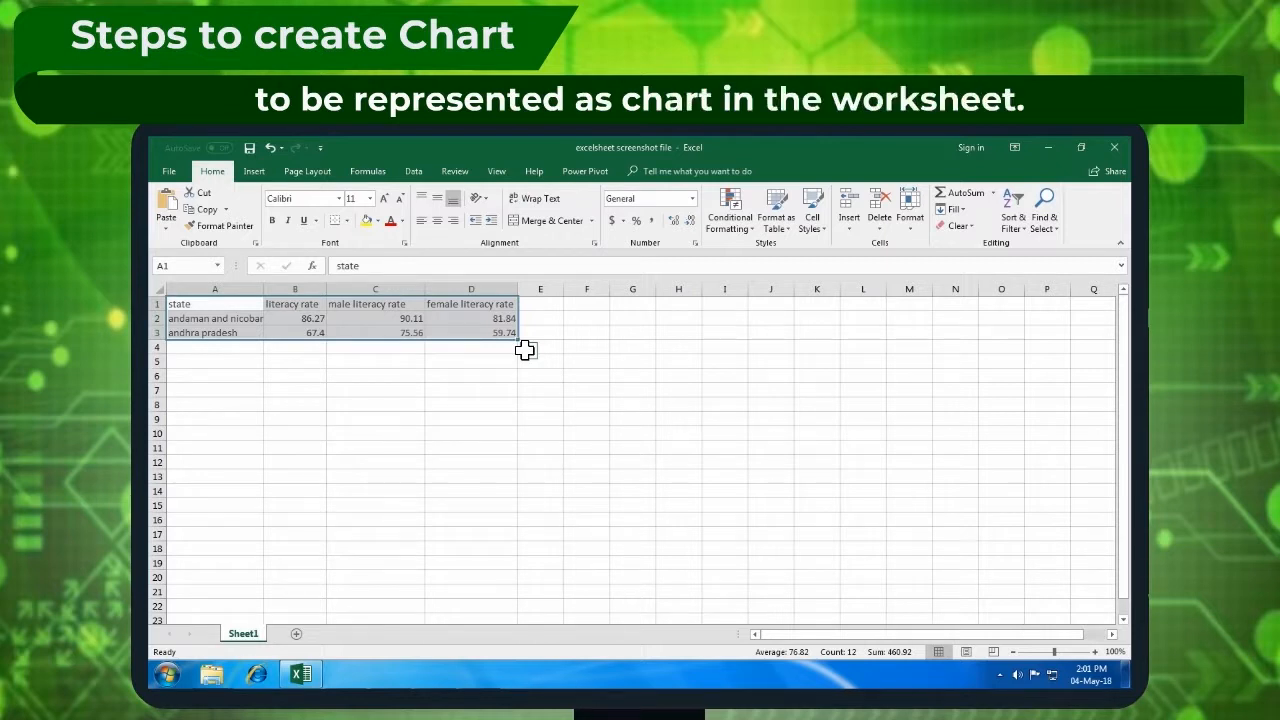
pyautogui.moveTo(254, 172)
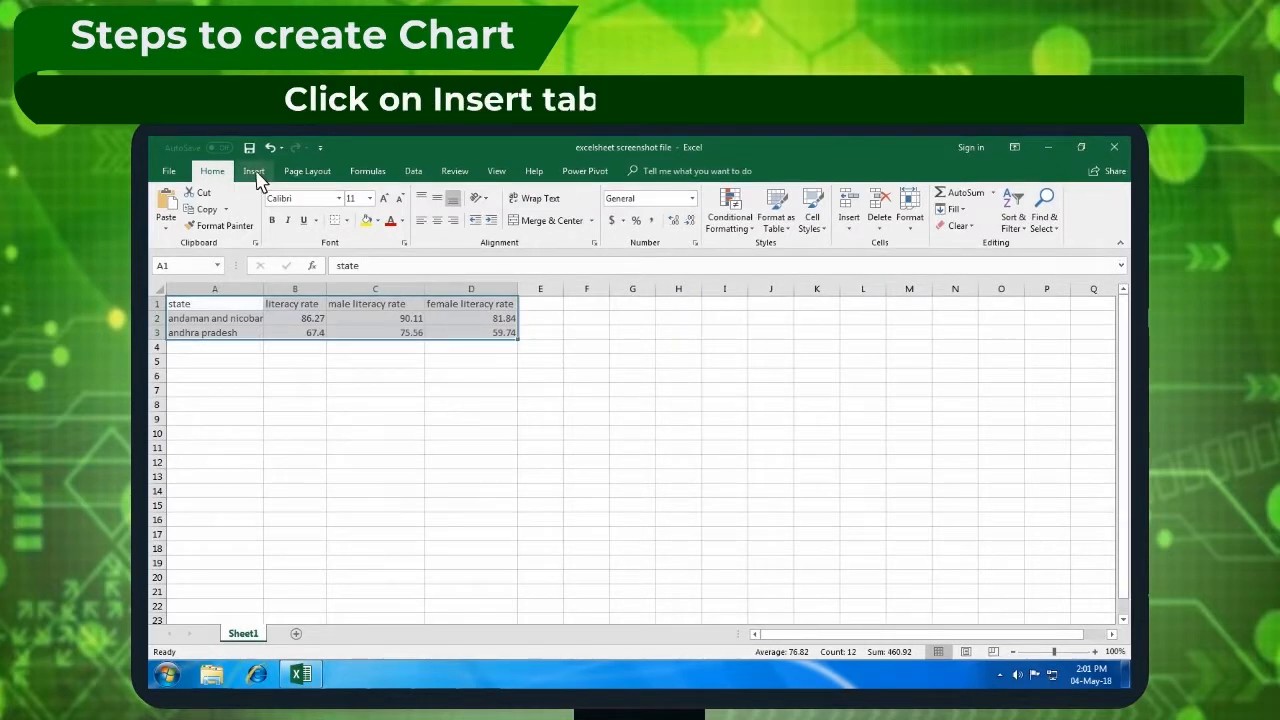
pyautogui.click(254, 170)
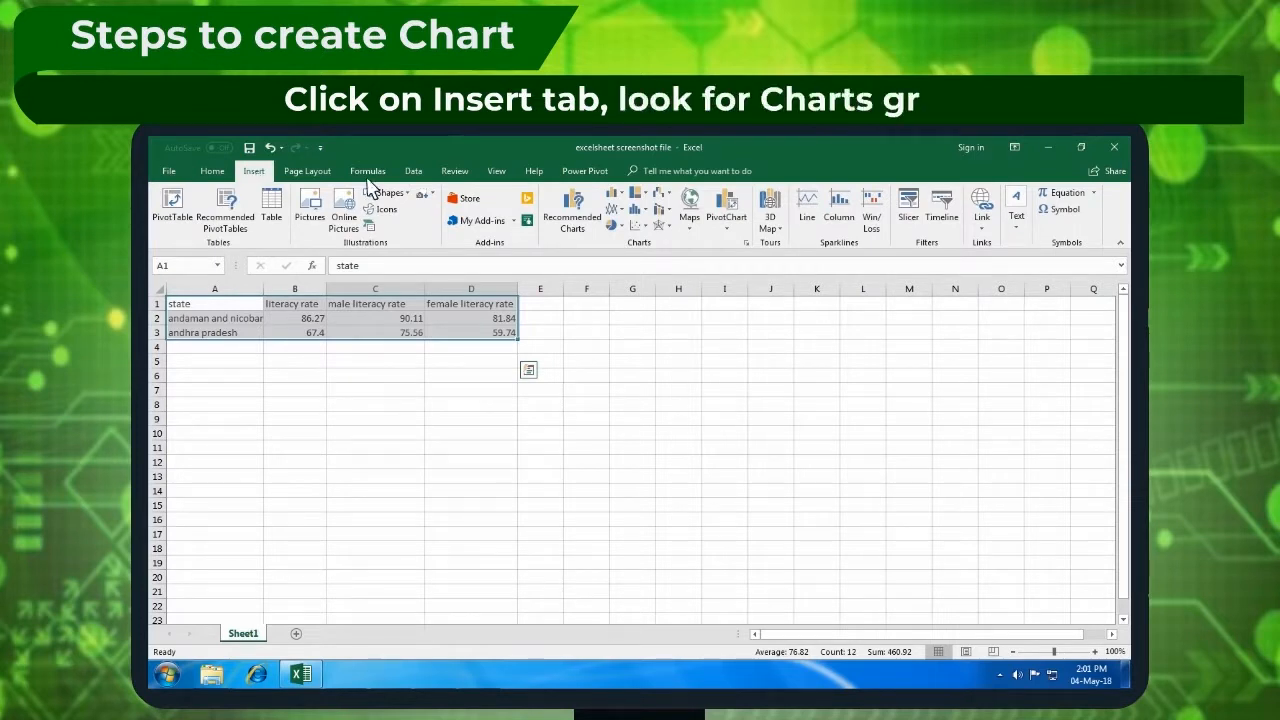
pyautogui.moveTo(620, 198)
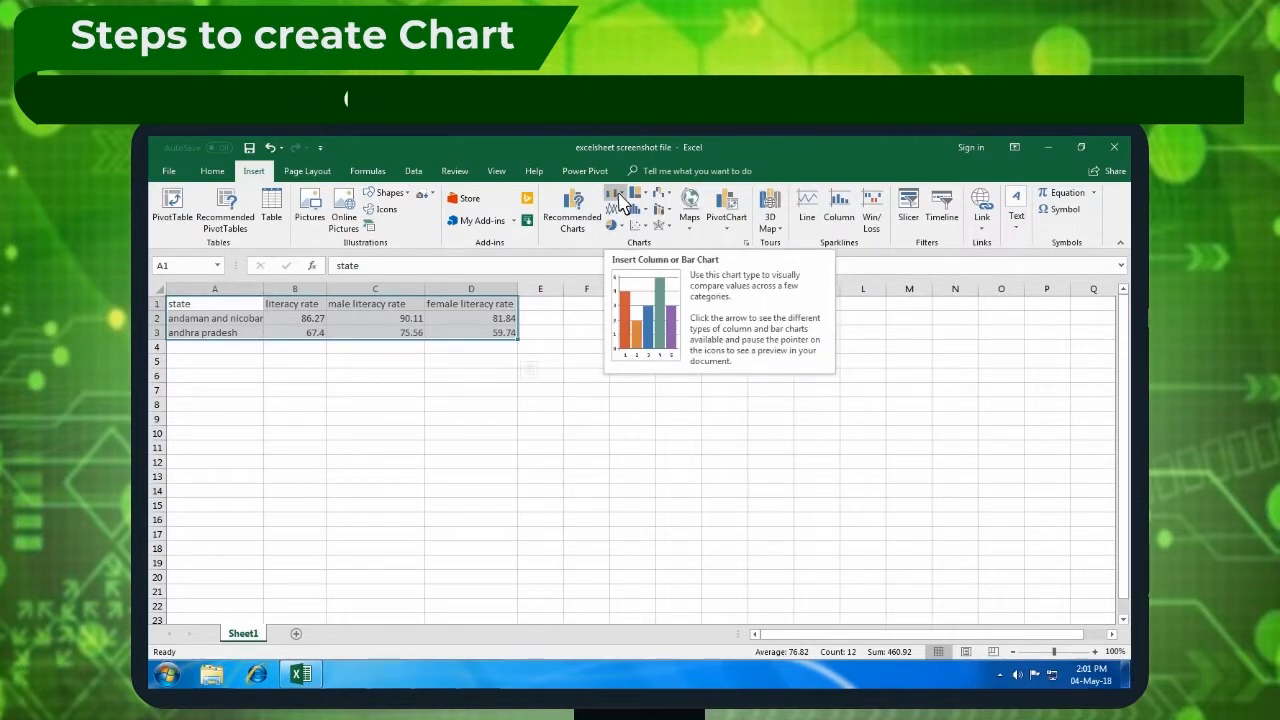
pyautogui.click(620, 200)
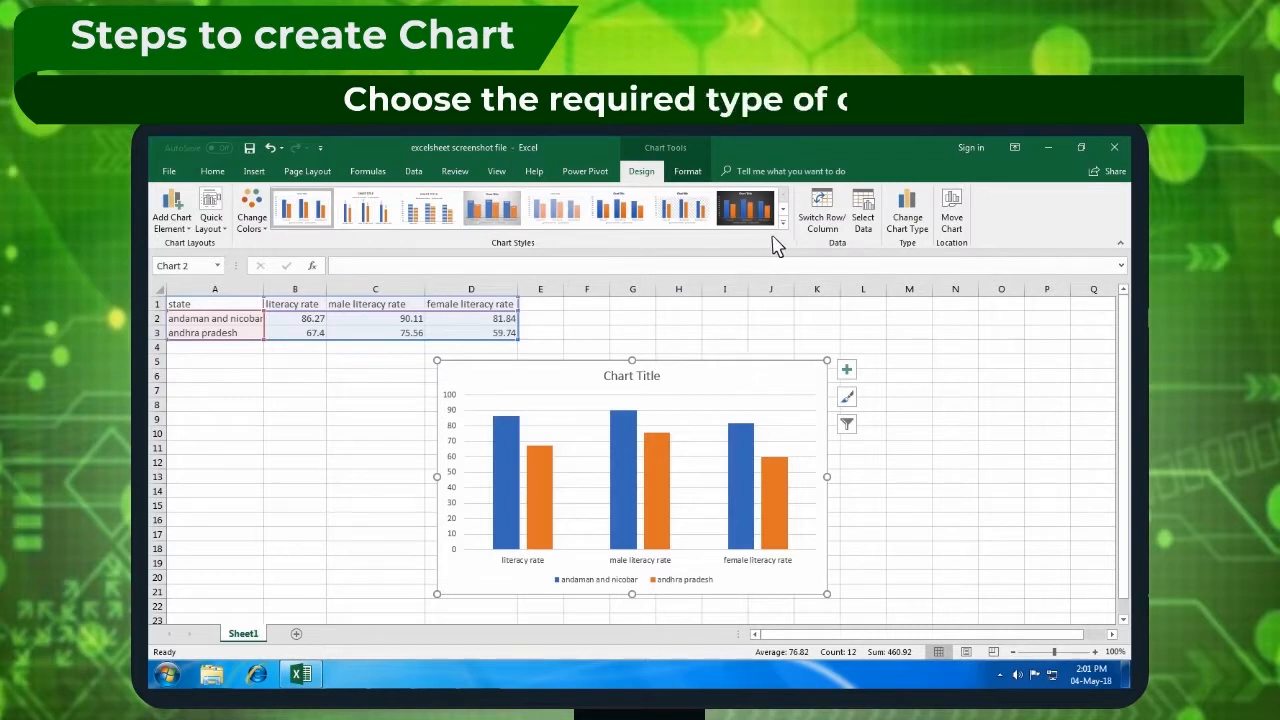
# - Close the Excel window again, returning to the desktop
pyautogui.click(1100, 652)
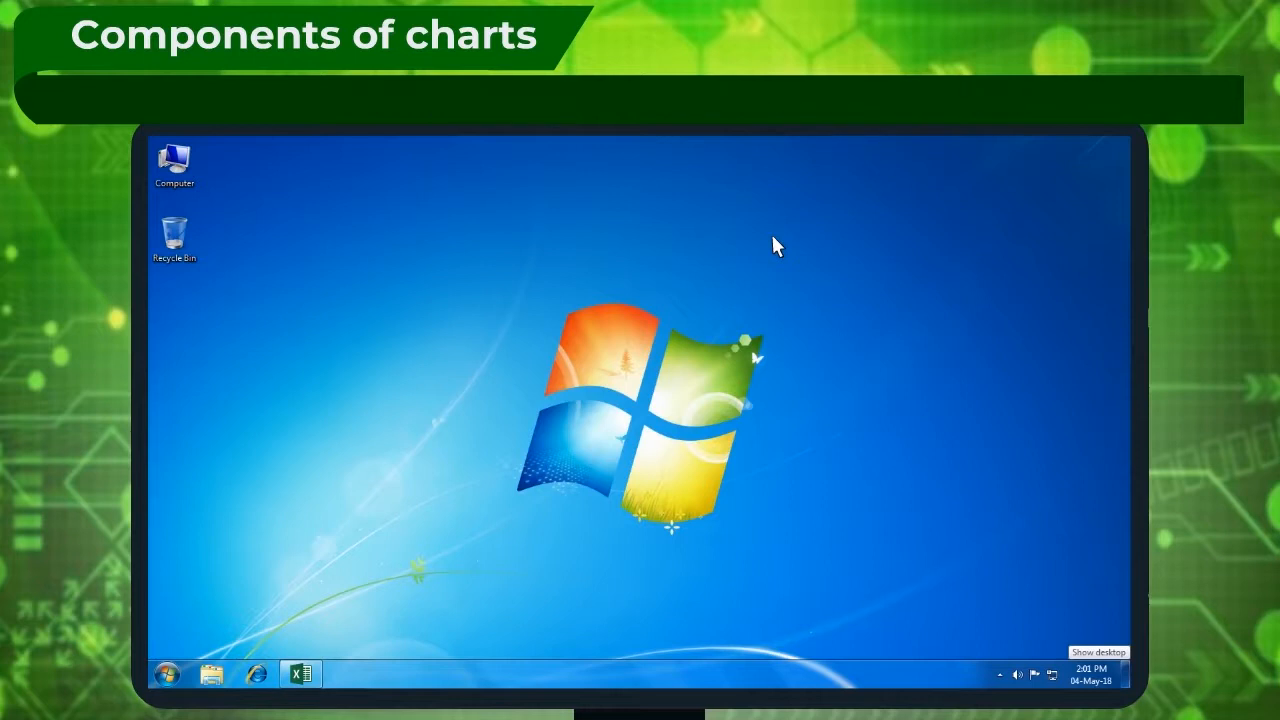
# - Bring up the five-state literacy sheet with its column chart showing axis titles, data labels and a data table
pyautogui.click(300, 672)
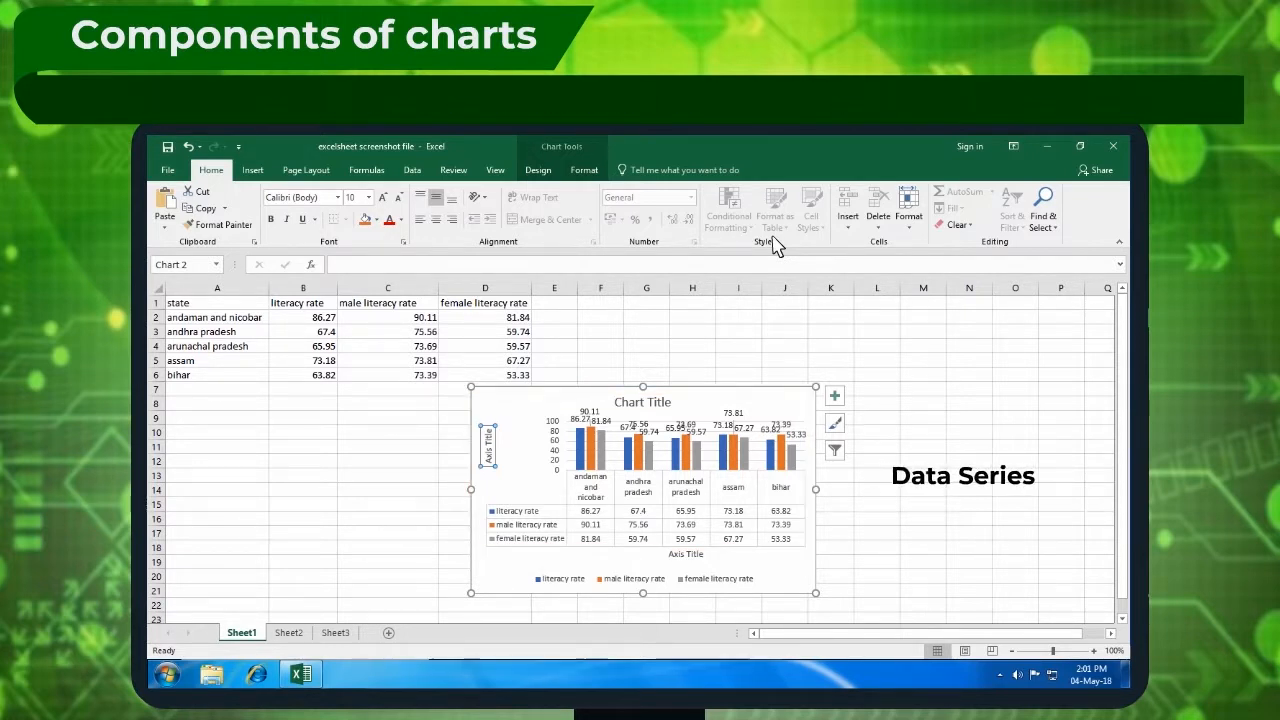
pyautogui.click(642, 578)
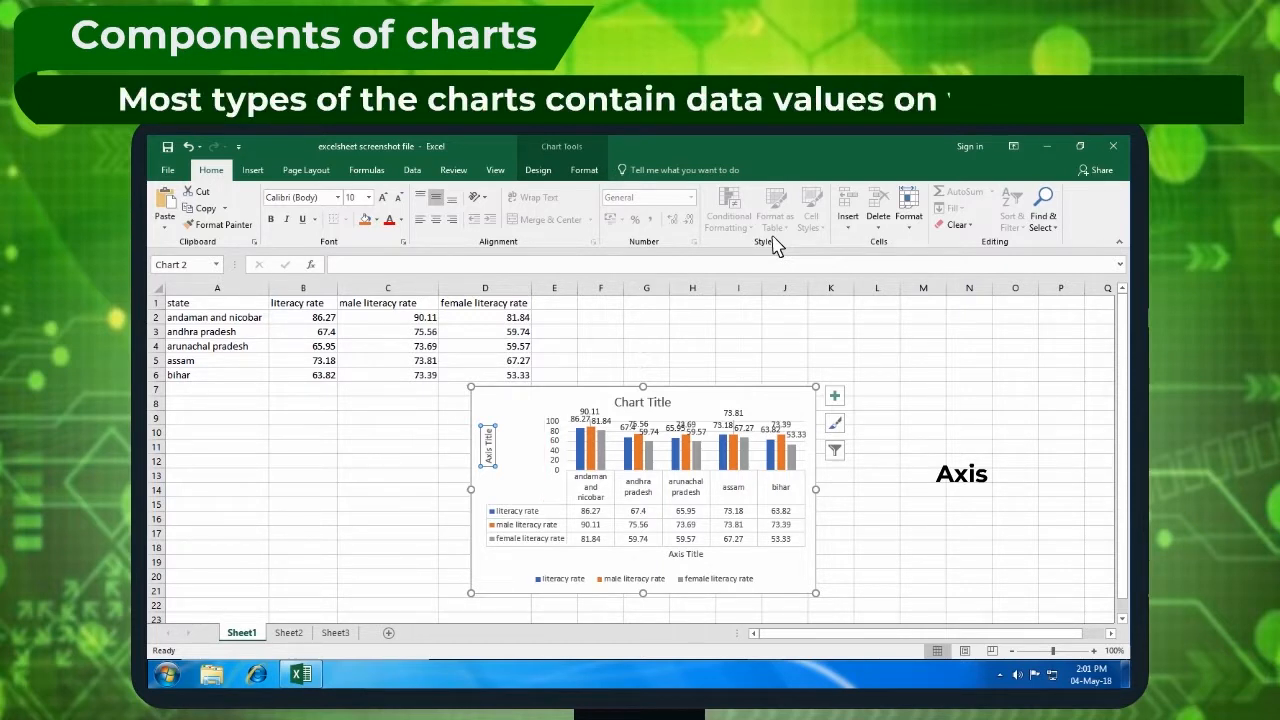
pyautogui.click(552, 456)
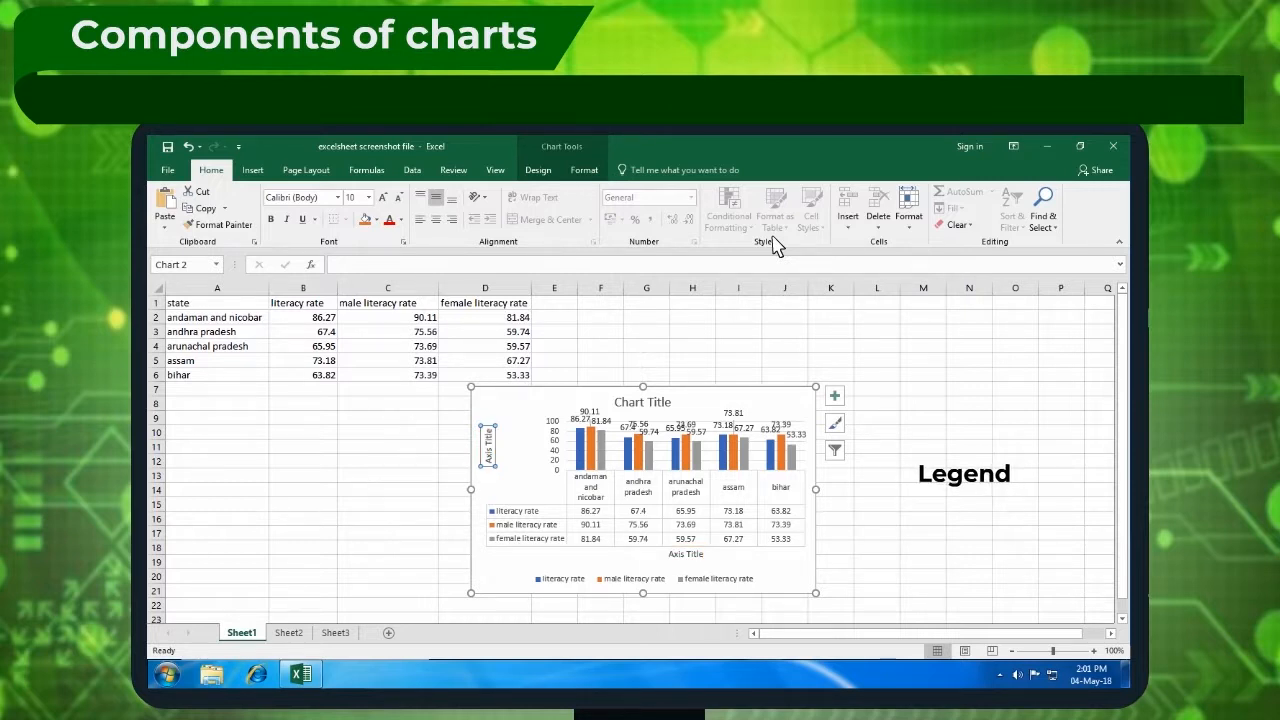
pyautogui.click(644, 578)
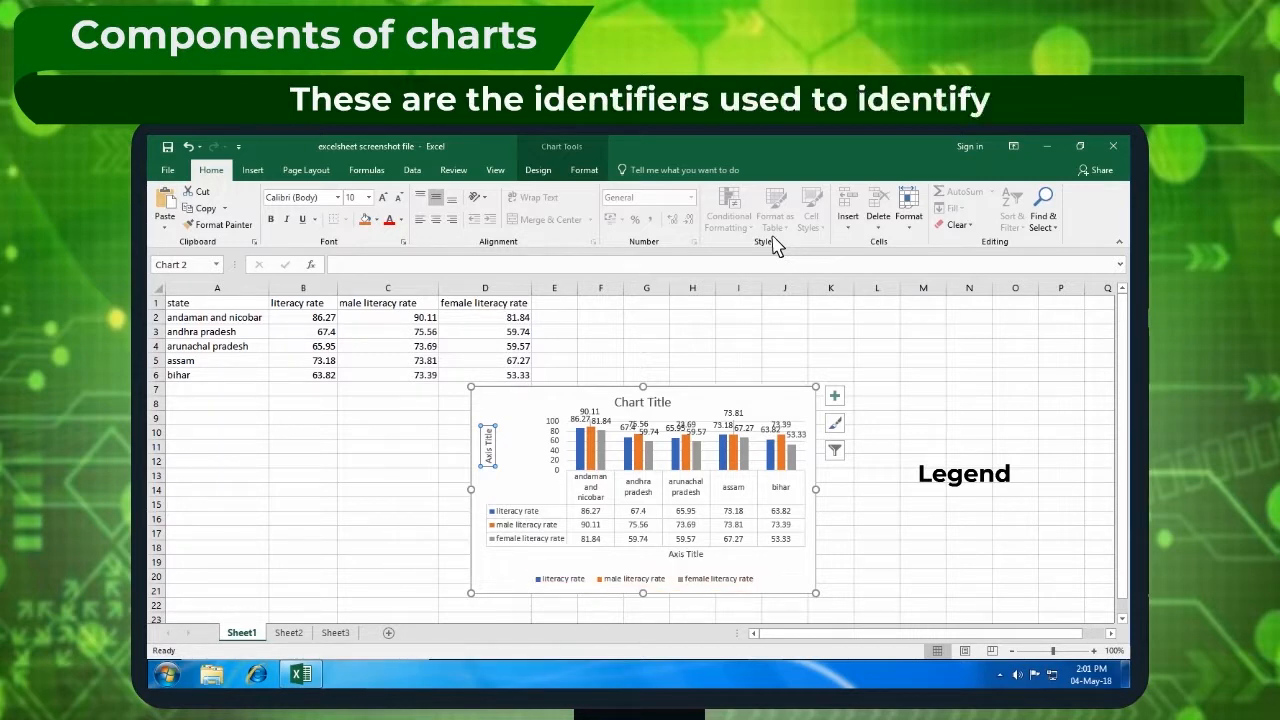
pyautogui.click(642, 578)
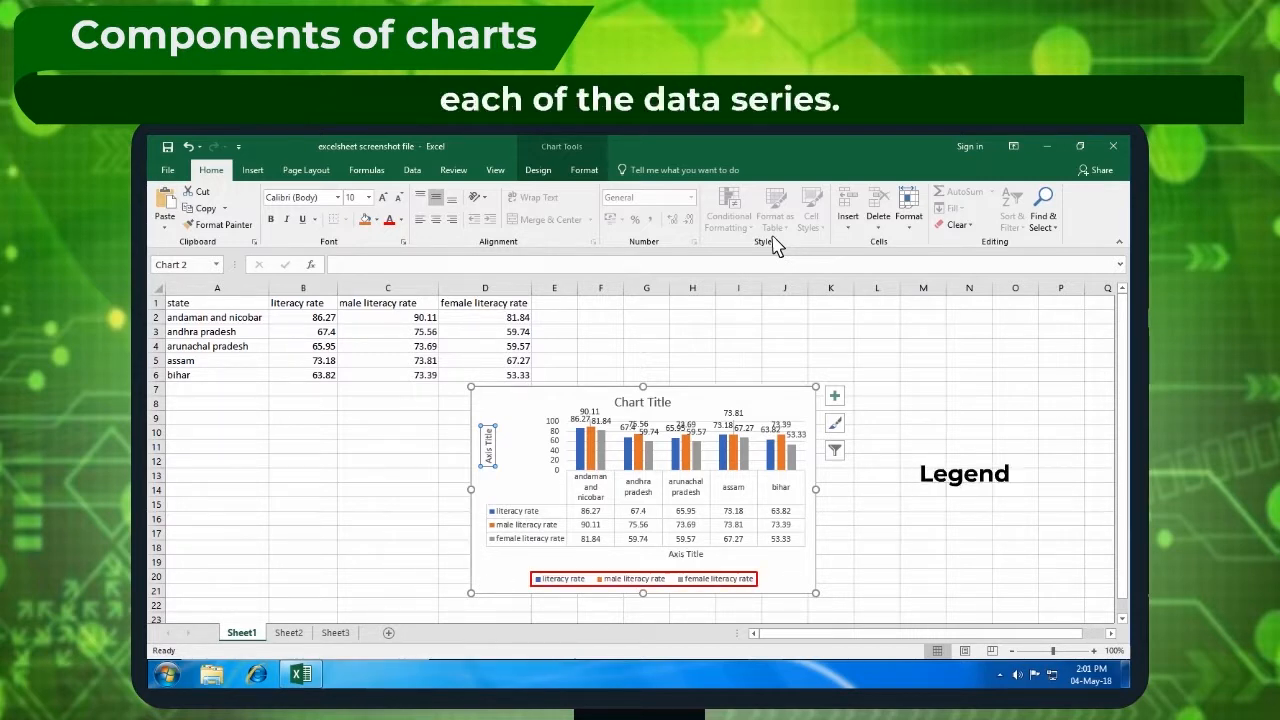